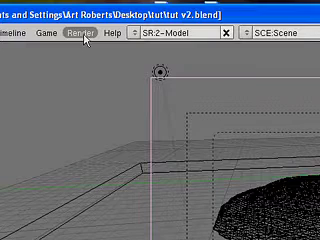
Step: Render the baked fluid blob frame, review the image, then close the render window
click(79, 39)
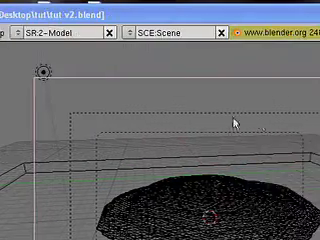
key(F12)
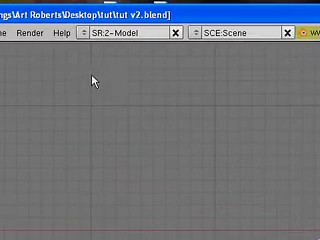
click(92, 38)
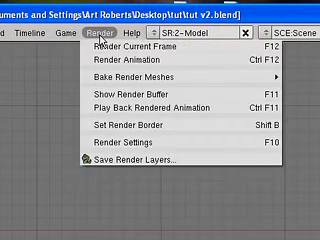
mouse_move(160, 48)
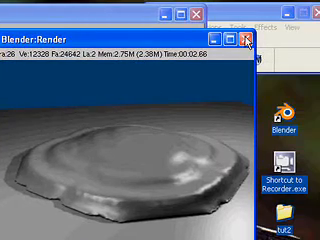
click(247, 37)
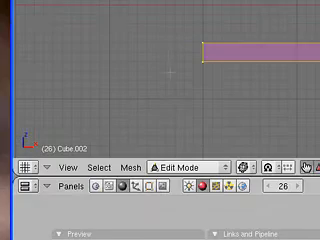
Step: With the flat slab Cube.002 in Edit Mode, bring up the Render menu
click(157, 25)
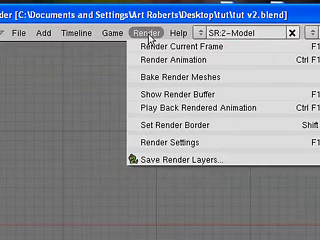